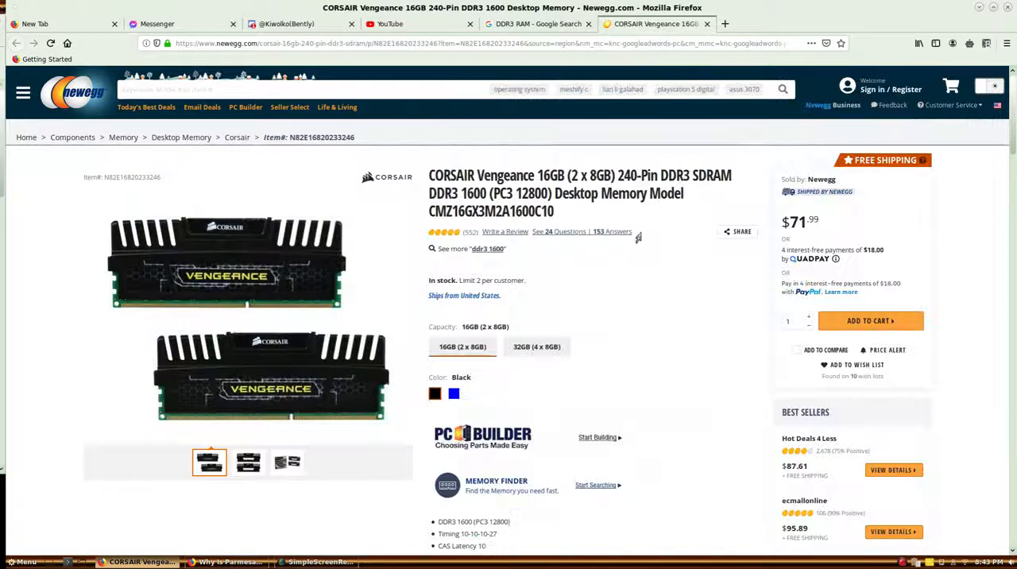
{"action": "mouse_move", "coordinate": [614, 260]}
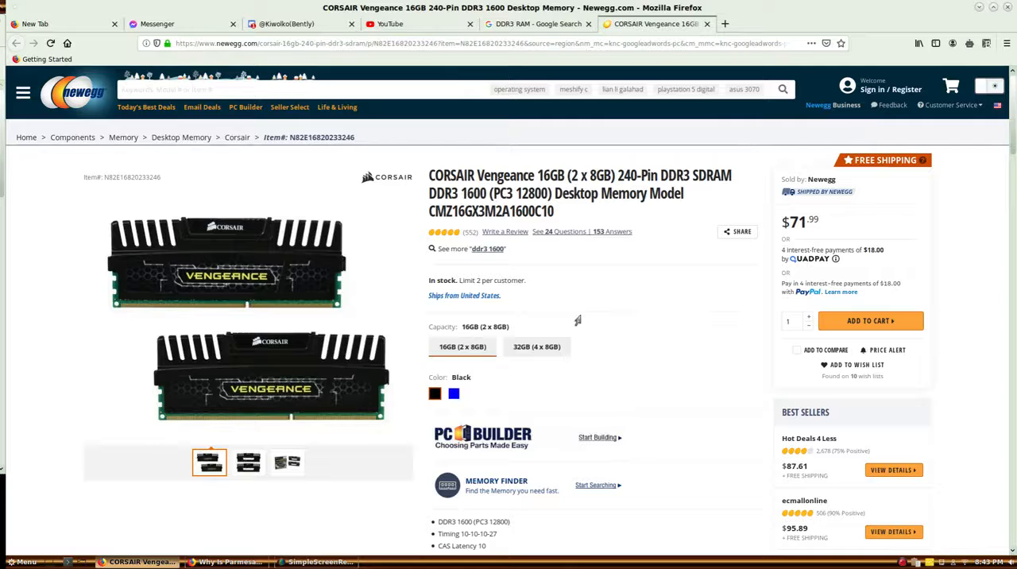
{"action": "mouse_move", "coordinate": [613, 294]}
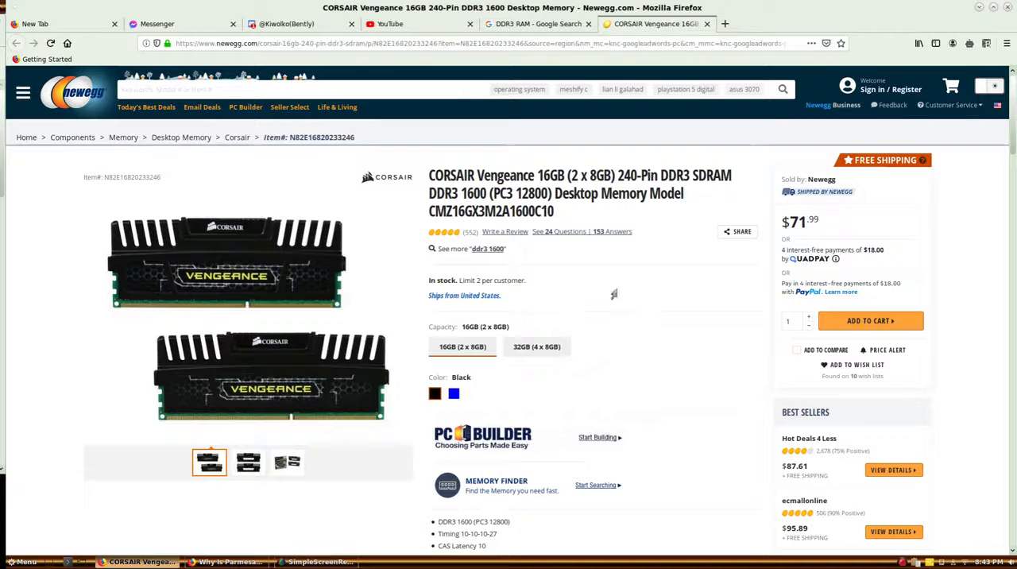
{"action": "mouse_move", "coordinate": [655, 276]}
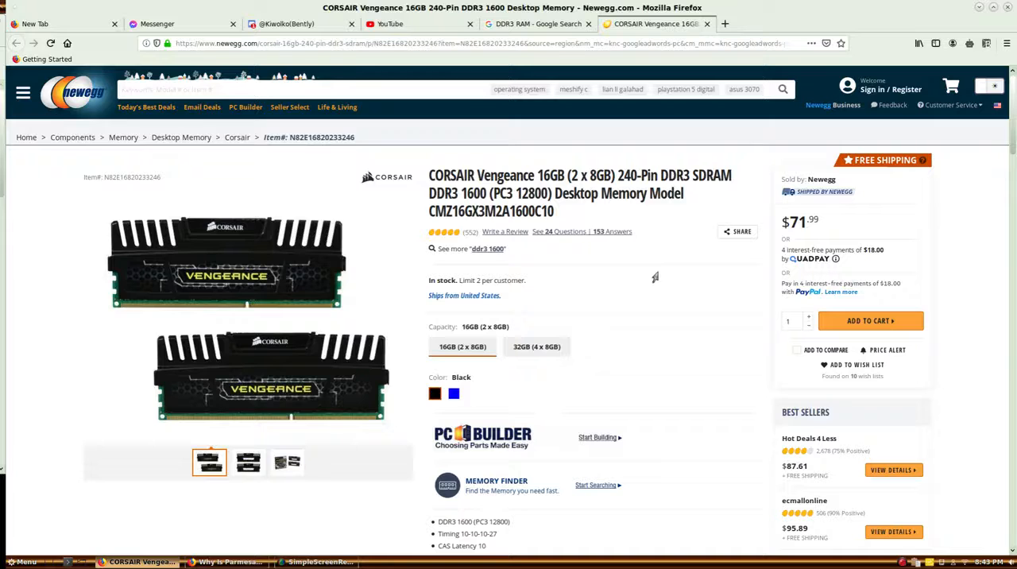
{"action": "mouse_move", "coordinate": [643, 276]}
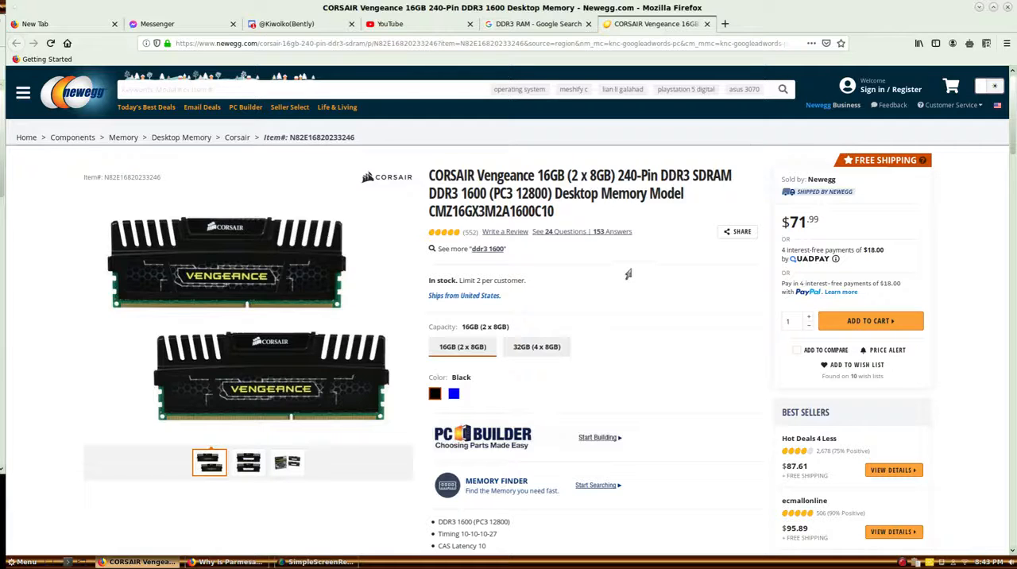
{"action": "mouse_move", "coordinate": [642, 287]}
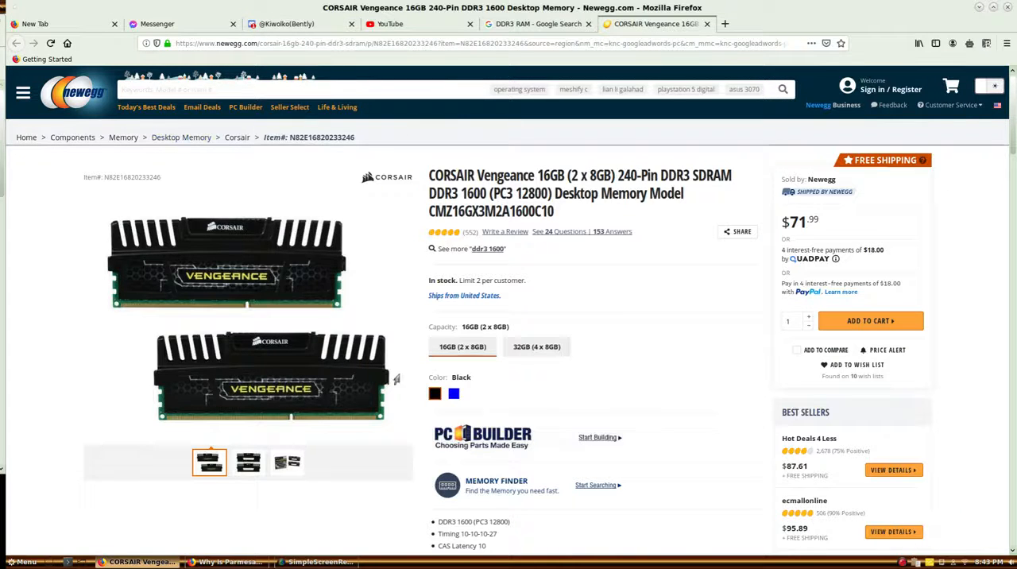
{"action": "mouse_move", "coordinate": [492, 216]}
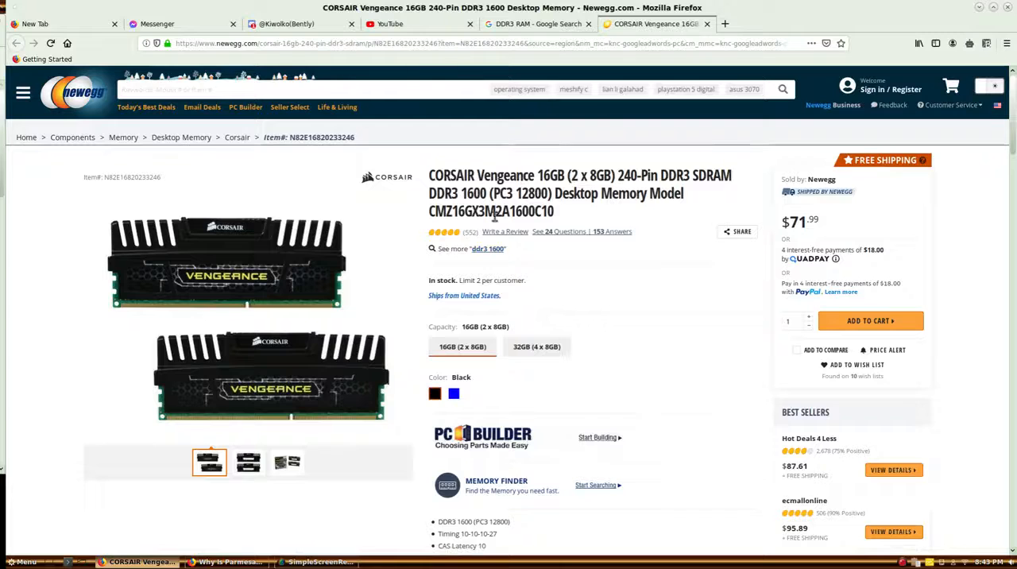
{"action": "mouse_move", "coordinate": [366, 254]}
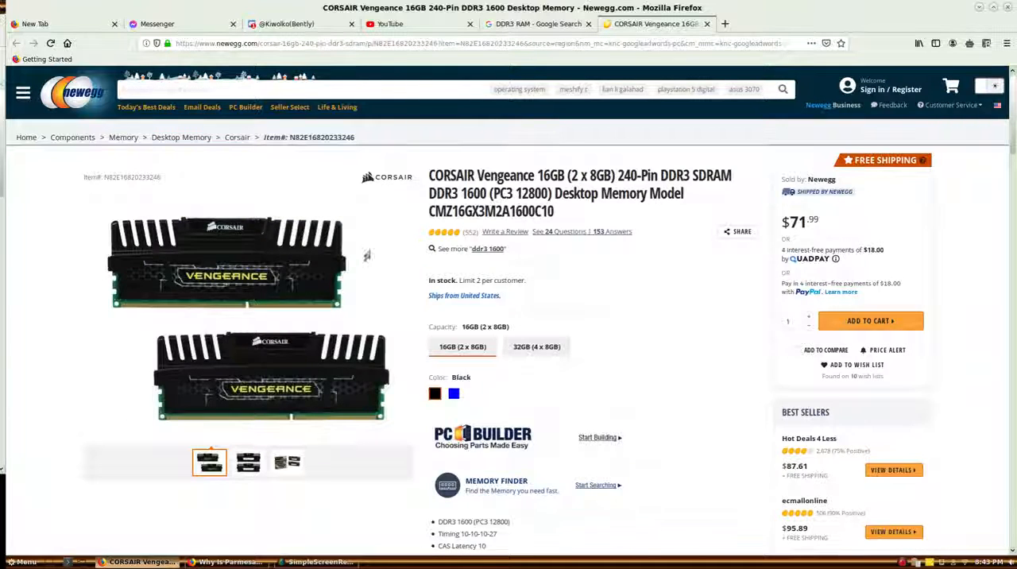
{"action": "mouse_move", "coordinate": [93, 119]}
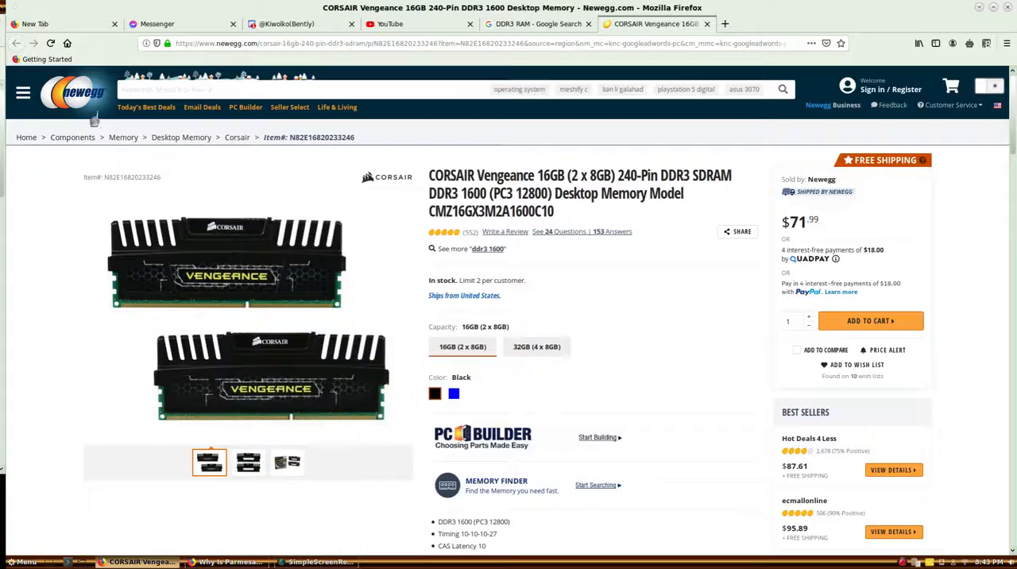
Step: Browse the DDR3 RAM sponsored listings, image results and Shop DDR3 RAM carousel
{"action": "left_click", "coordinate": [532, 24]}
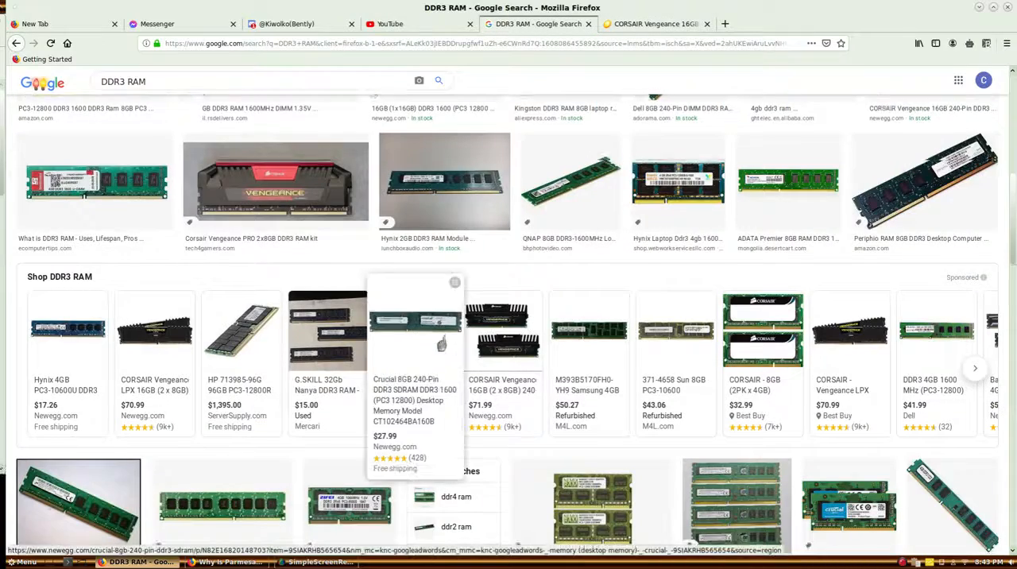
{"action": "scroll", "scroll_direction": "up", "scroll_amount": 3}
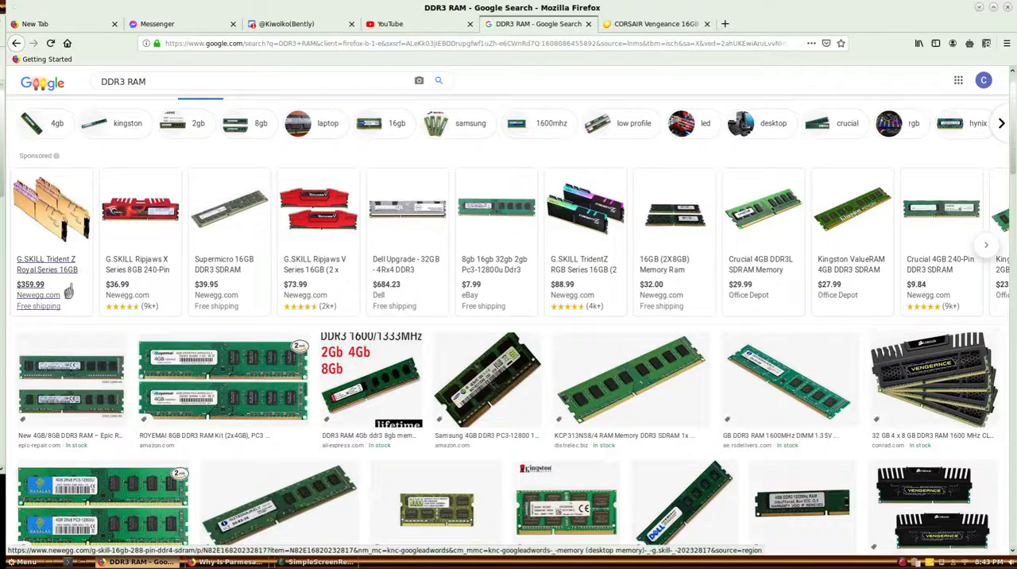
{"action": "scroll", "scroll_direction": "down", "scroll_amount": 3}
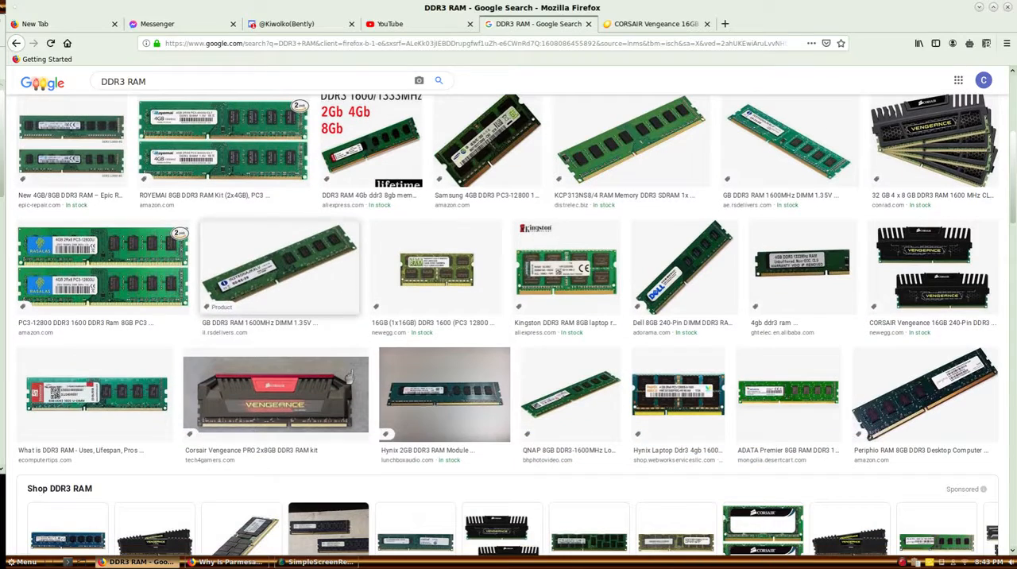
{"action": "mouse_move", "coordinate": [274, 393]}
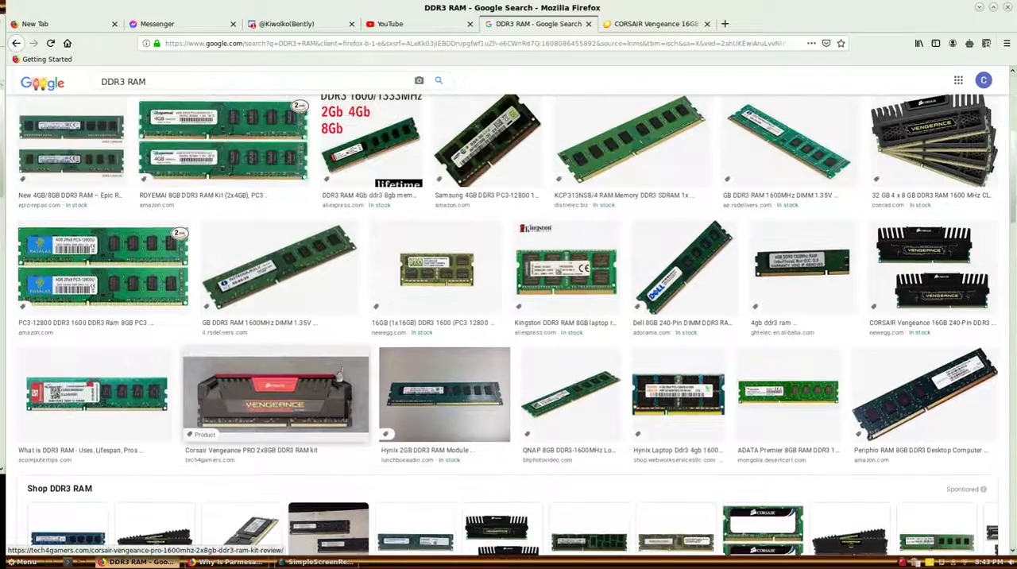
{"action": "scroll", "scroll_direction": "up", "scroll_amount": 3}
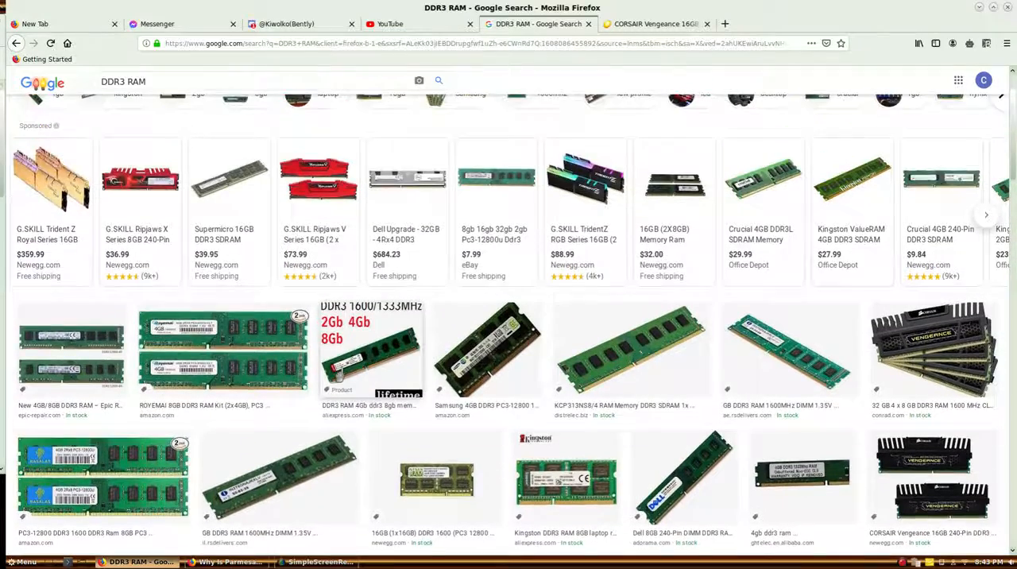
{"action": "scroll", "scroll_direction": "down", "scroll_amount": 3}
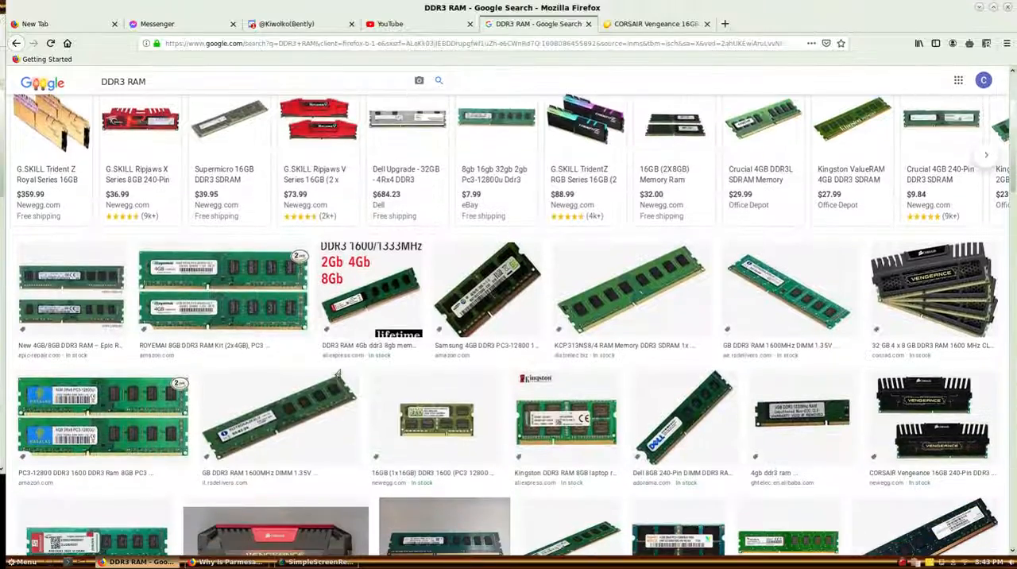
{"action": "scroll", "scroll_direction": "down", "scroll_amount": 3}
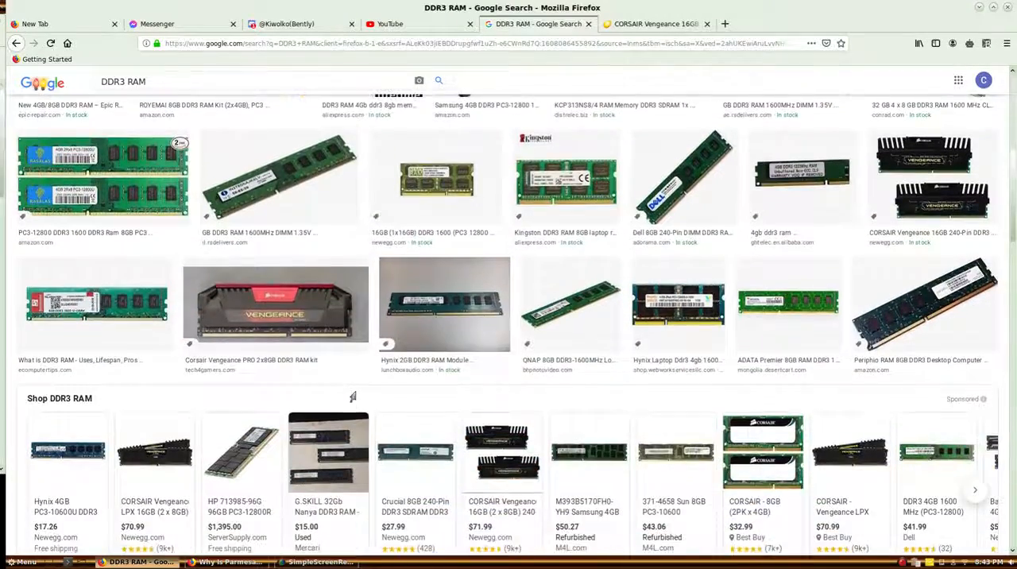